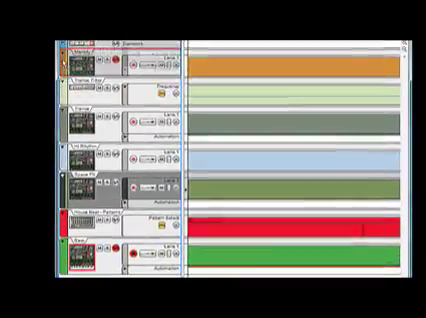
{"action": "scroll", "scroll_direction": "down", "scroll_amount": 3}
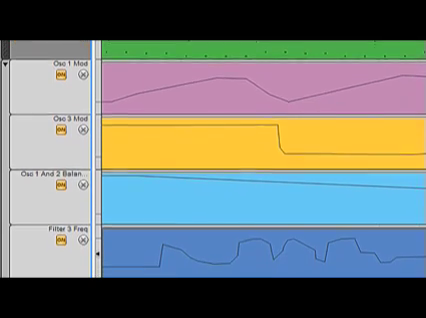
{"action": "scroll", "scroll_direction": "down", "scroll_amount": 3}
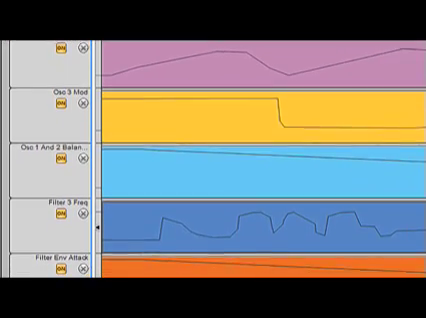